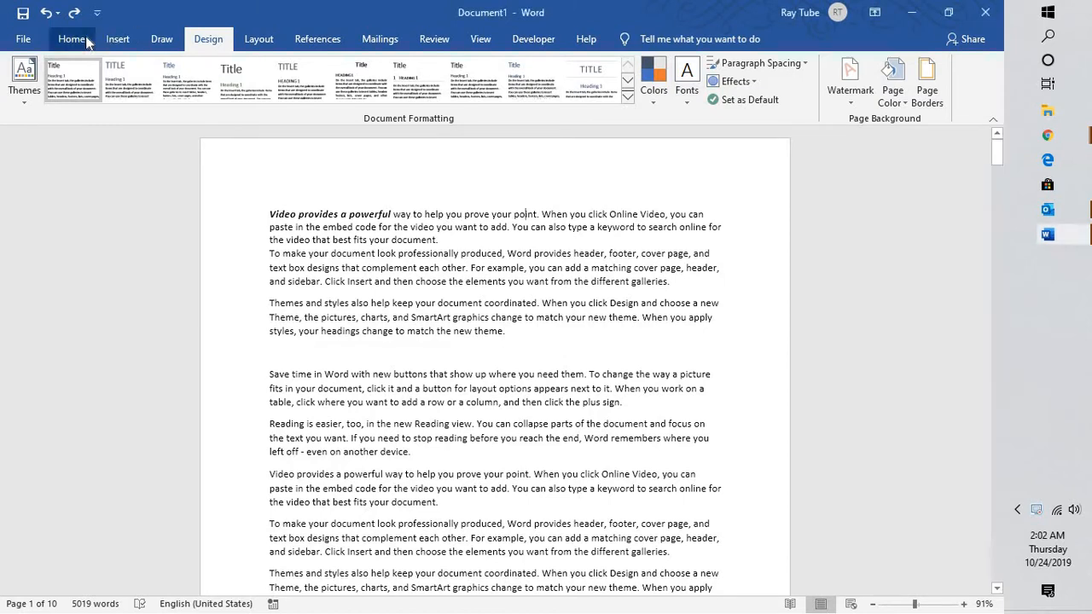
# - Switch to the Home tab and click into the document text
pyautogui.click(72, 38)
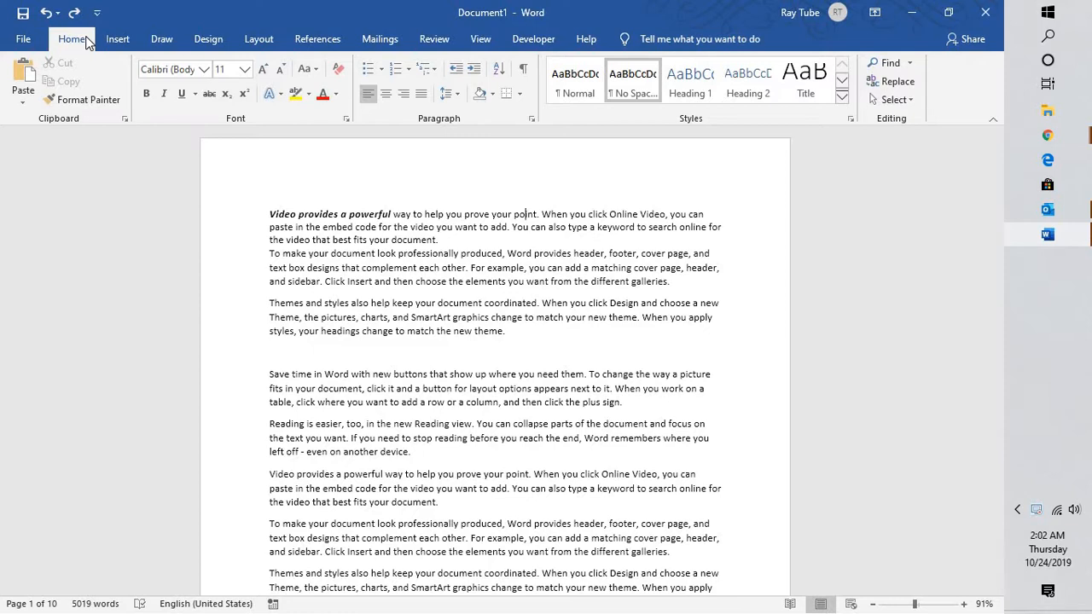
pyautogui.click(527, 214)
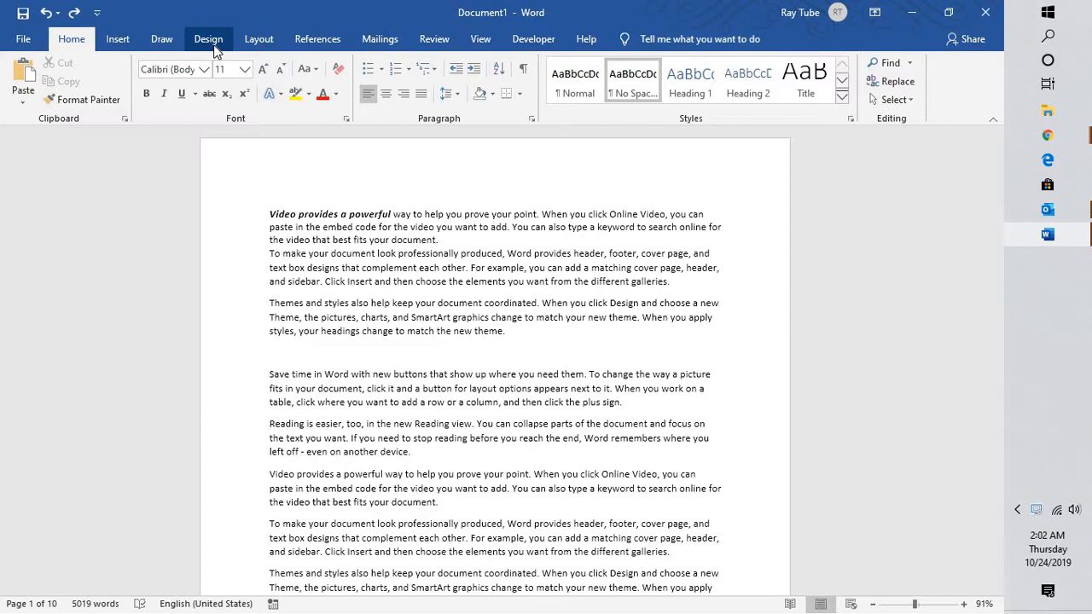
# - Set the page colour to a light blue swatch from the Design tab's Page Color menu
pyautogui.click(208, 39)
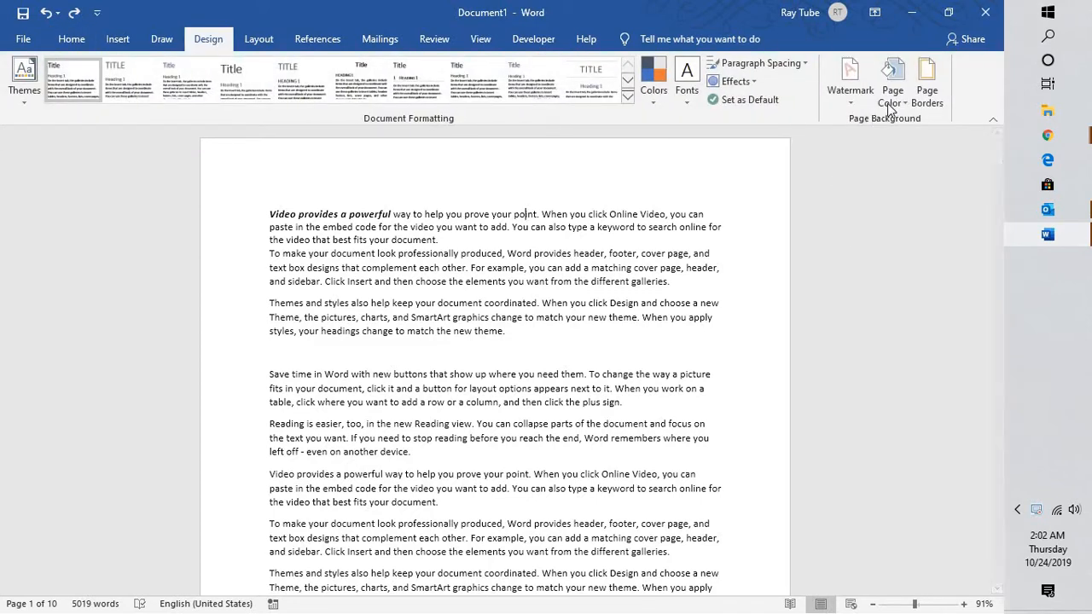
pyautogui.click(892, 81)
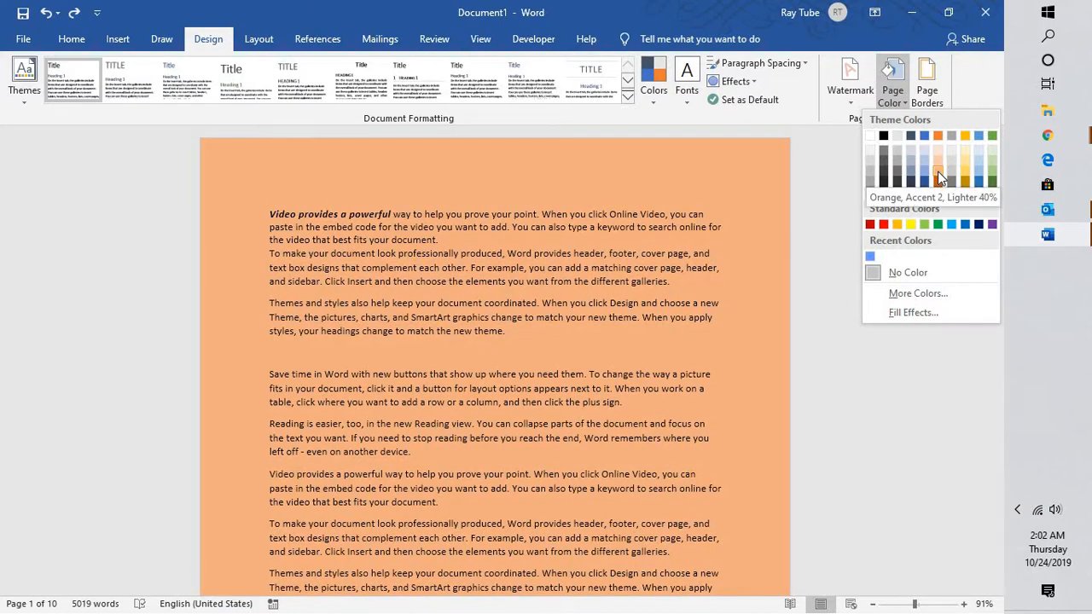
pyautogui.click(965, 171)
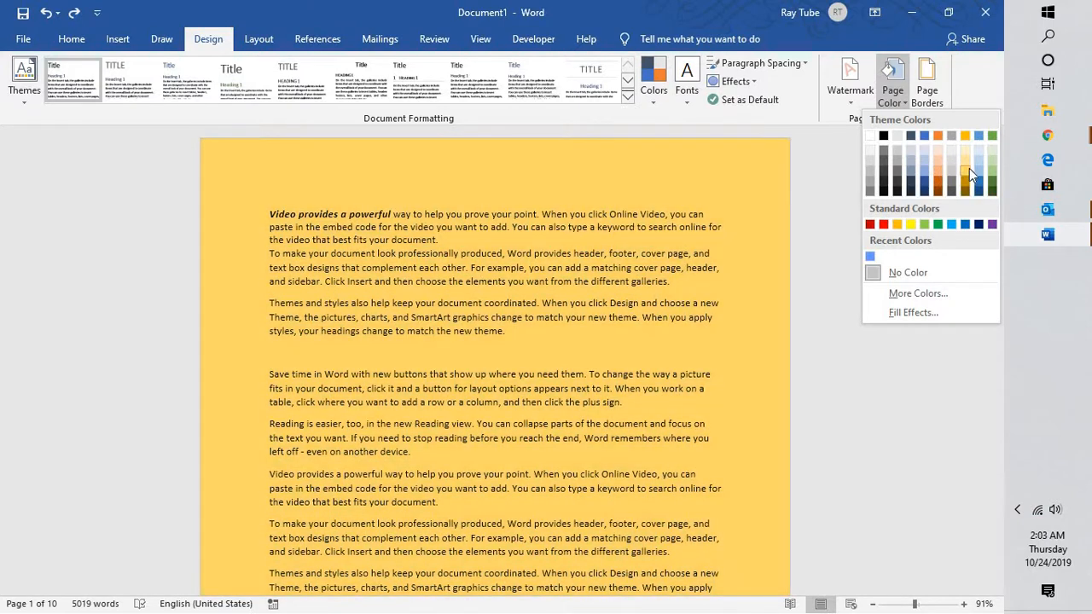
pyautogui.click(951, 159)
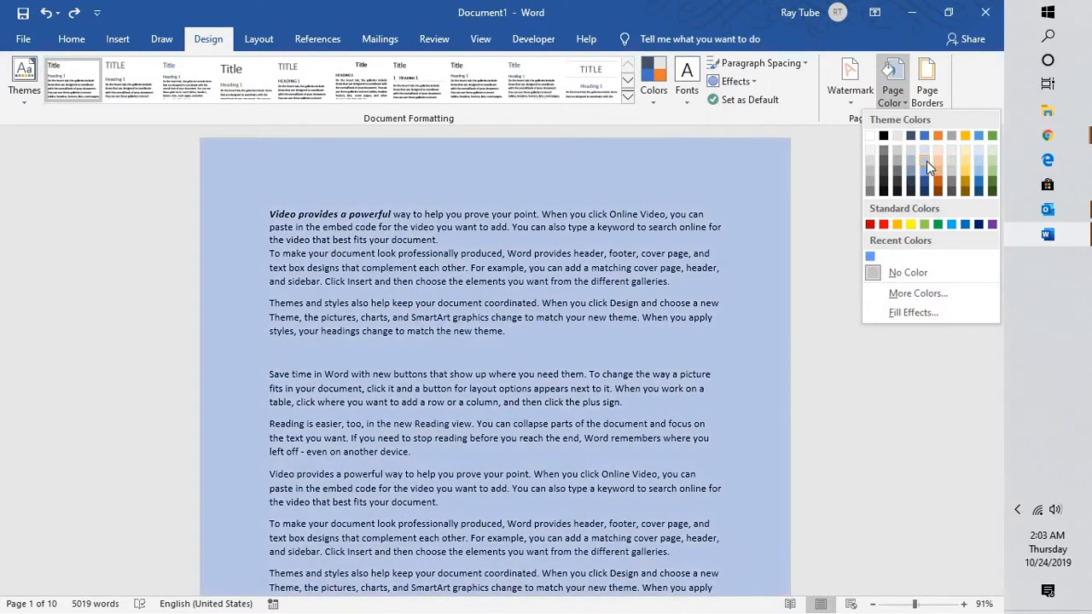
pyautogui.moveTo(926, 164)
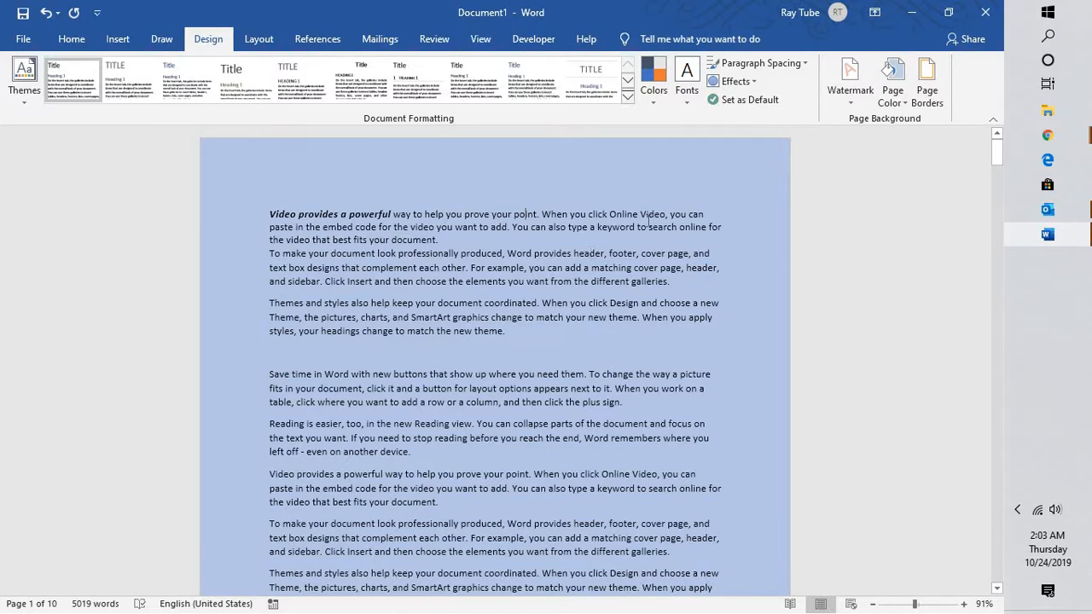
pyautogui.click(891, 81)
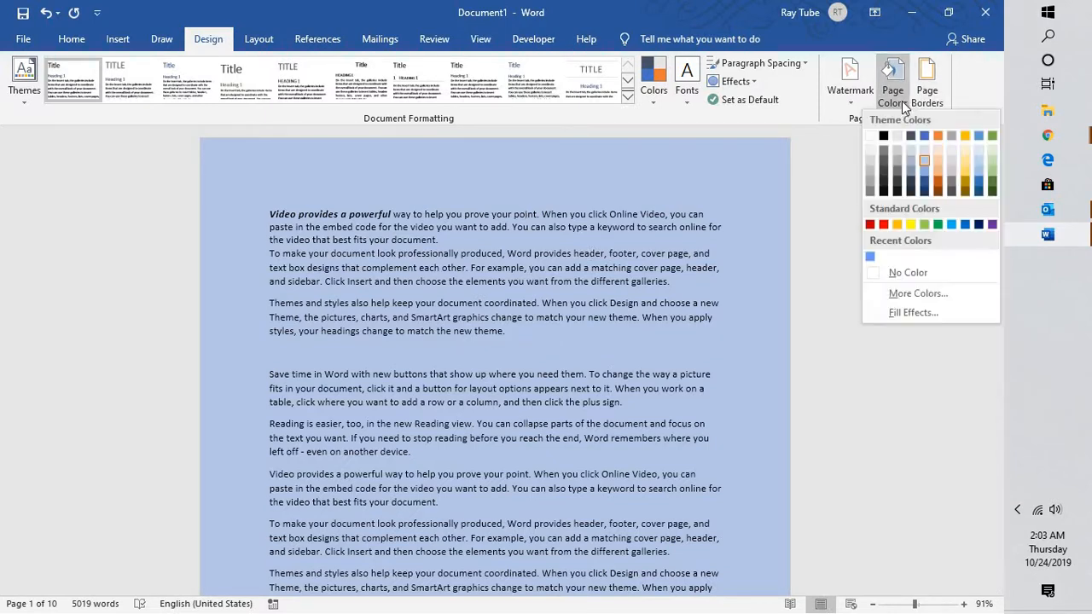
pyautogui.moveTo(918, 294)
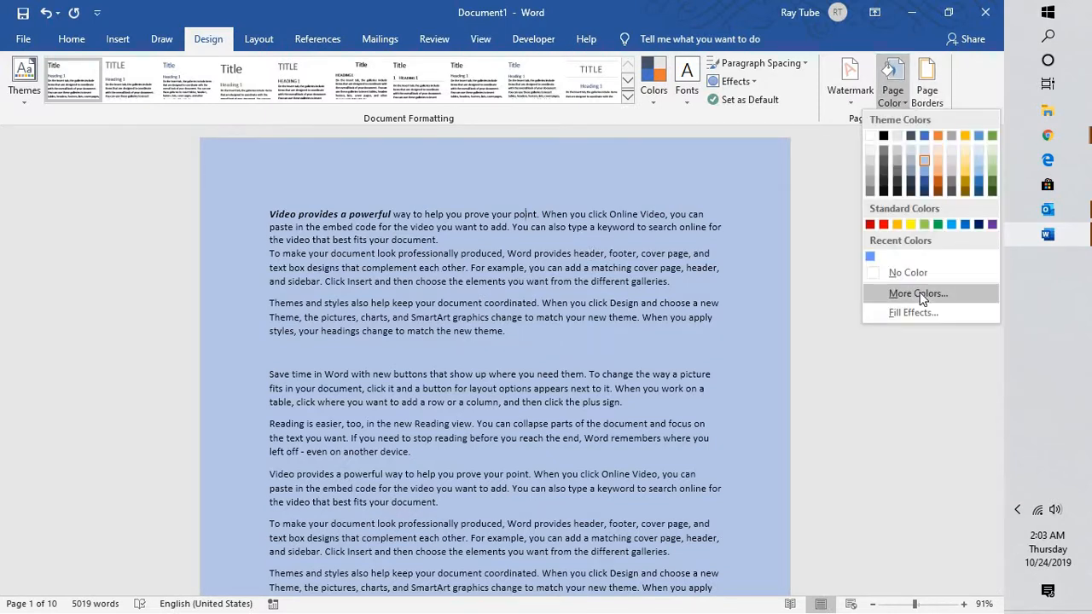
pyautogui.click(917, 294)
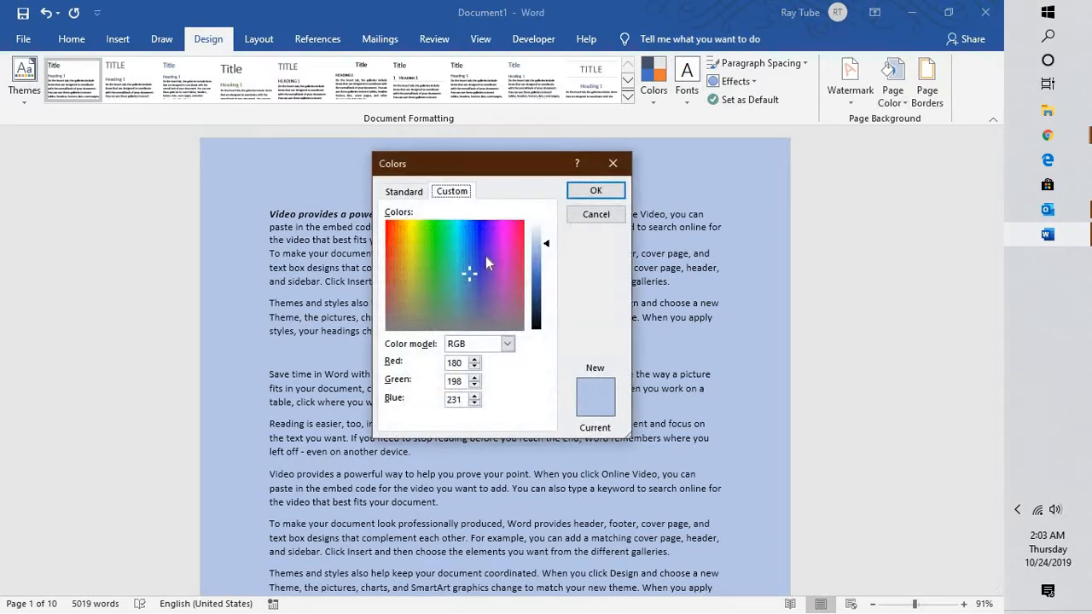
pyautogui.click(433, 232)
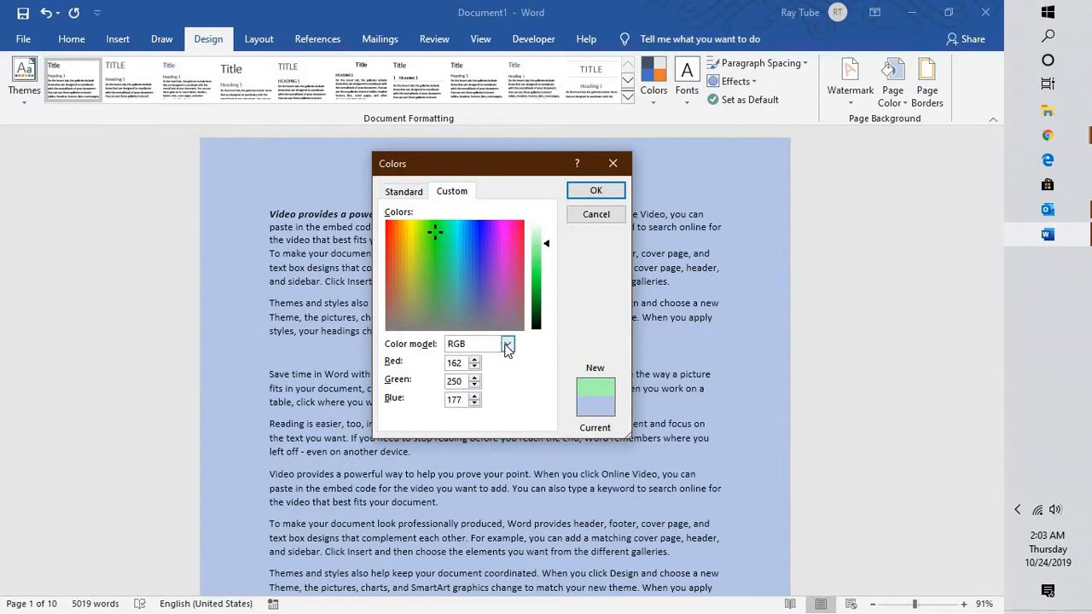
pyautogui.click(478, 343)
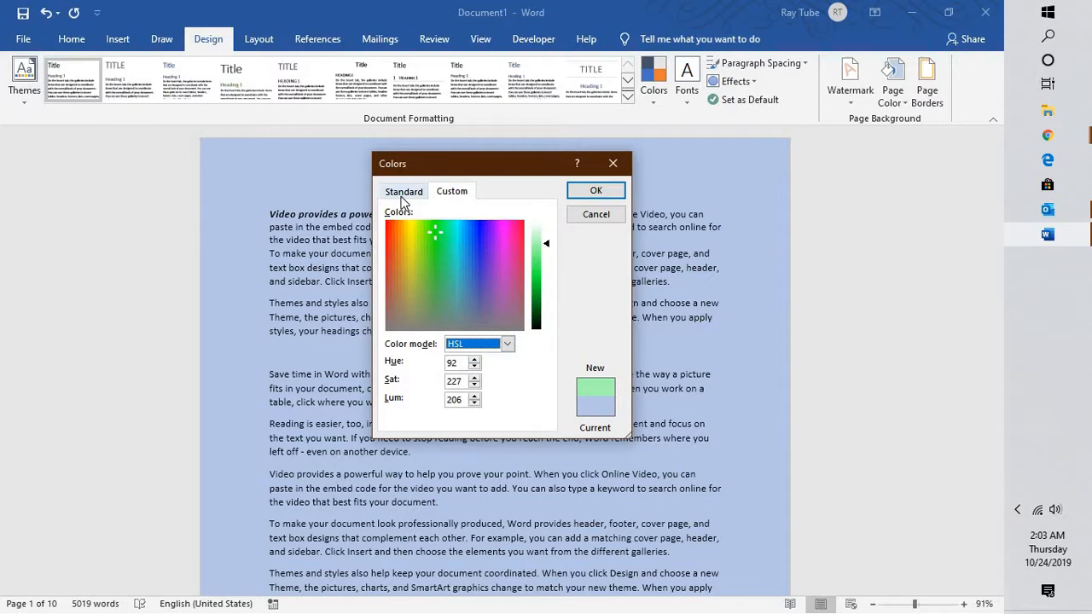
pyautogui.click(402, 190)
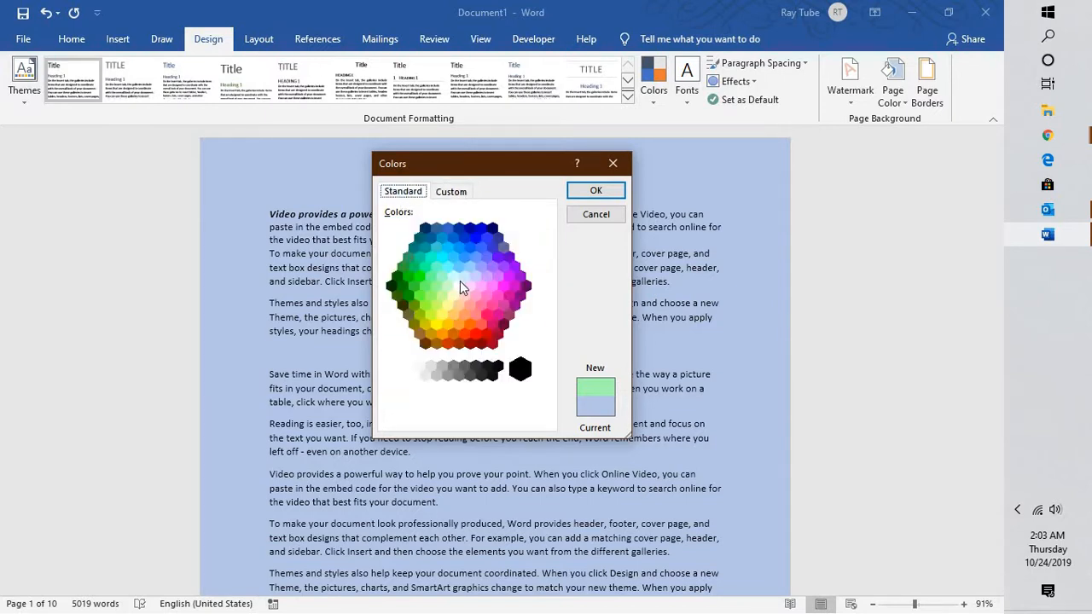
pyautogui.moveTo(456, 420)
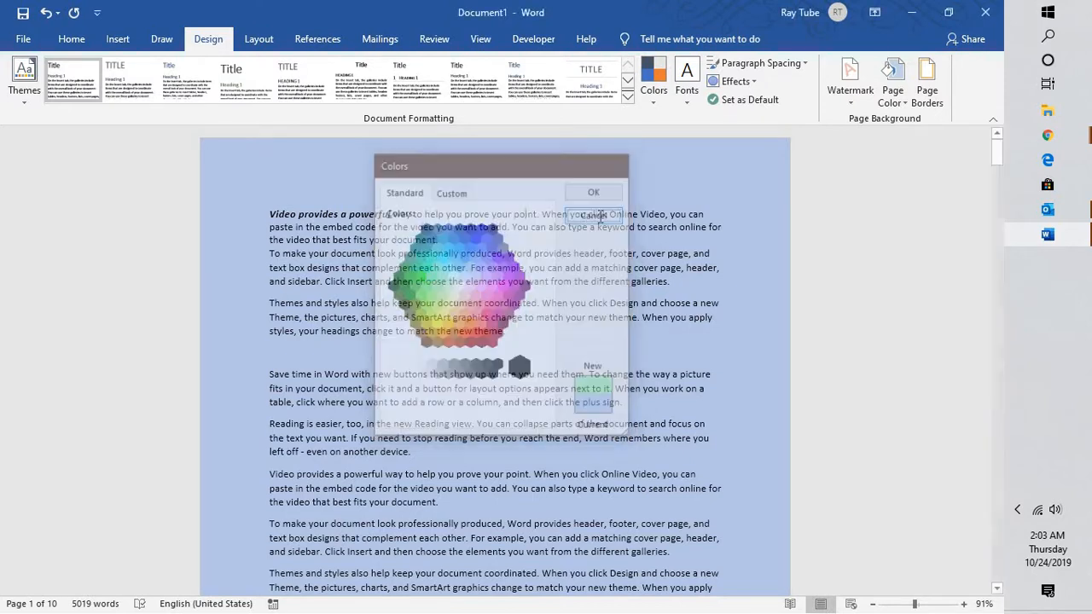
pyautogui.click(592, 191)
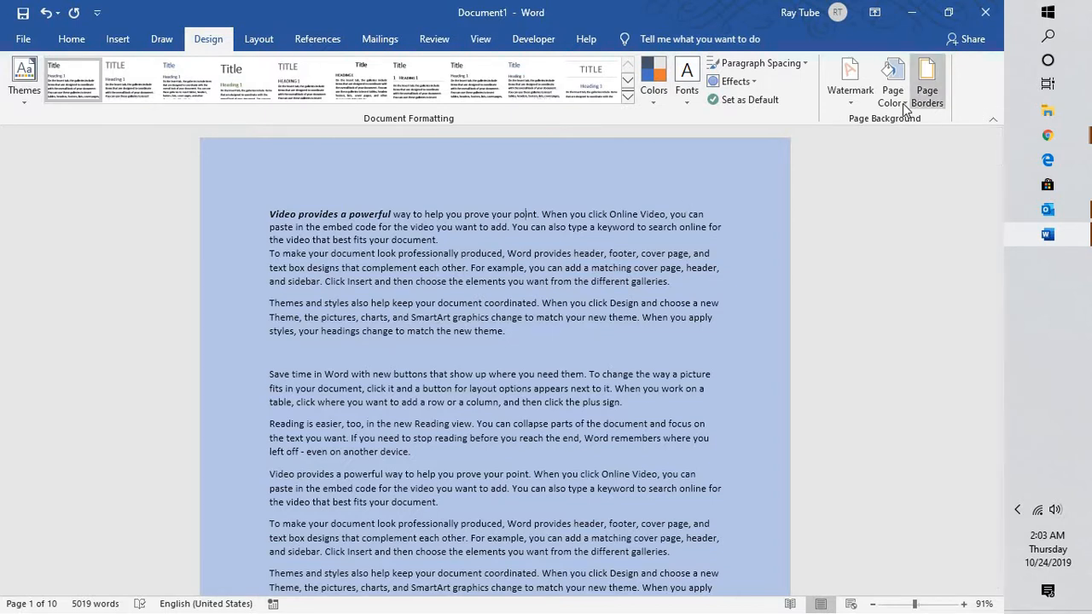
# - Open Fill Effects, go to the Picture tab and choose Select Picture
pyautogui.click(892, 81)
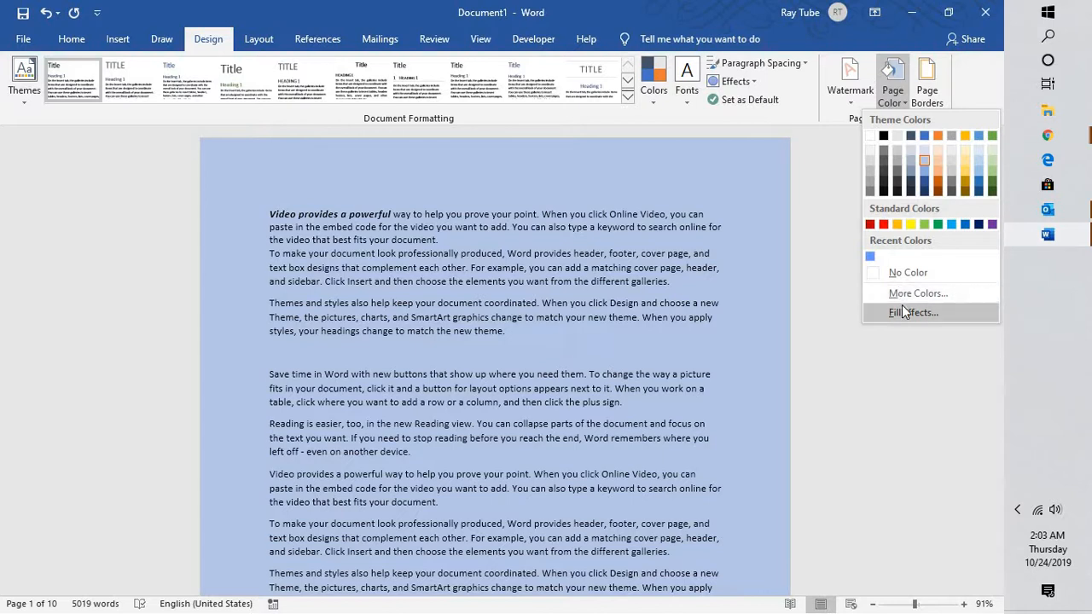
pyautogui.click(913, 312)
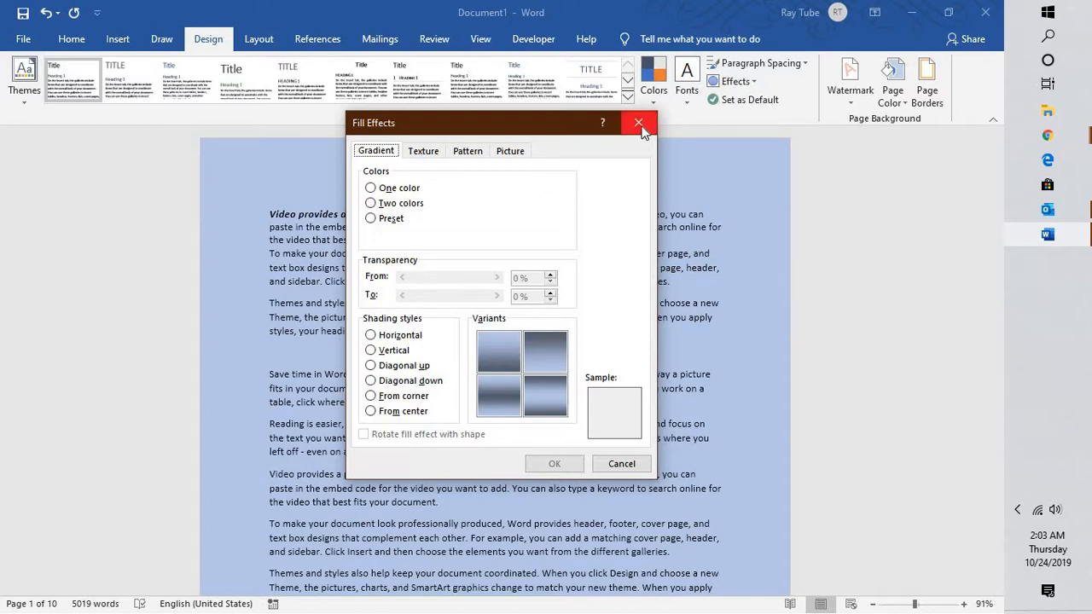
pyautogui.click(639, 122)
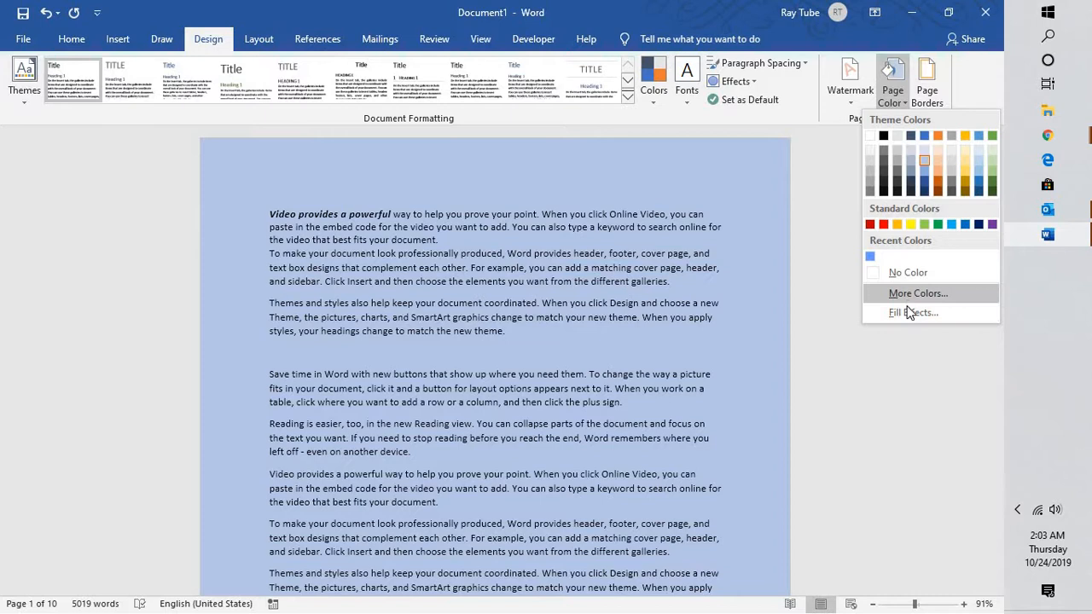
pyautogui.click(912, 313)
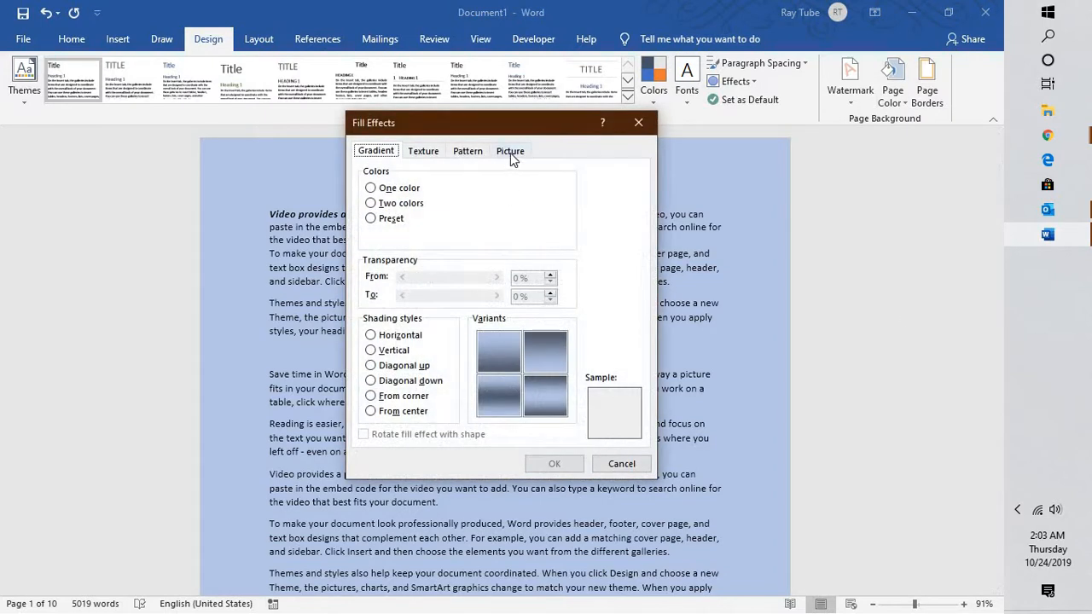
pyautogui.click(510, 150)
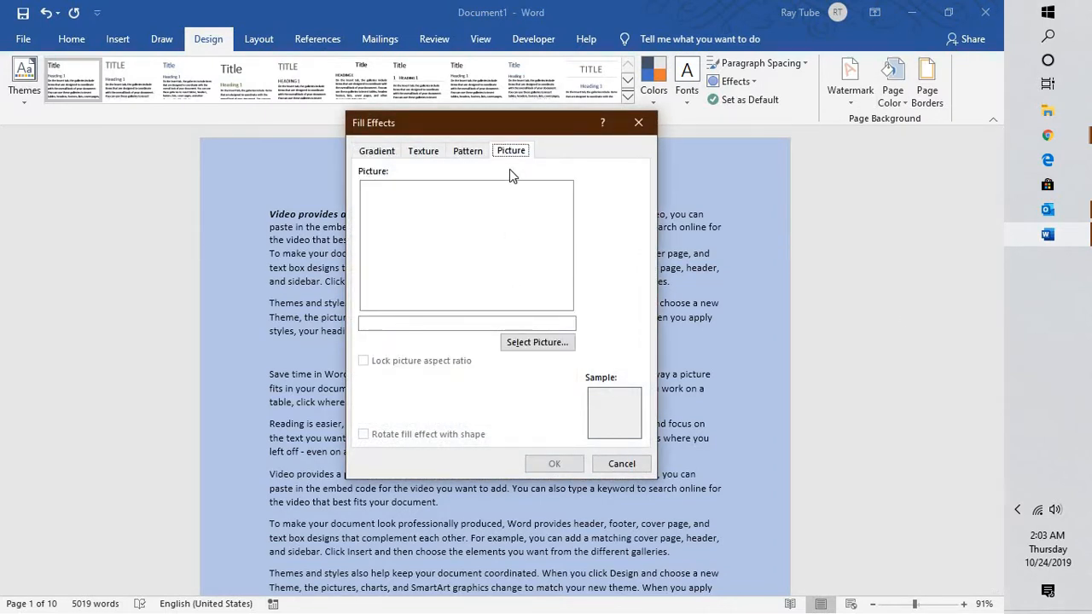
pyautogui.click(537, 342)
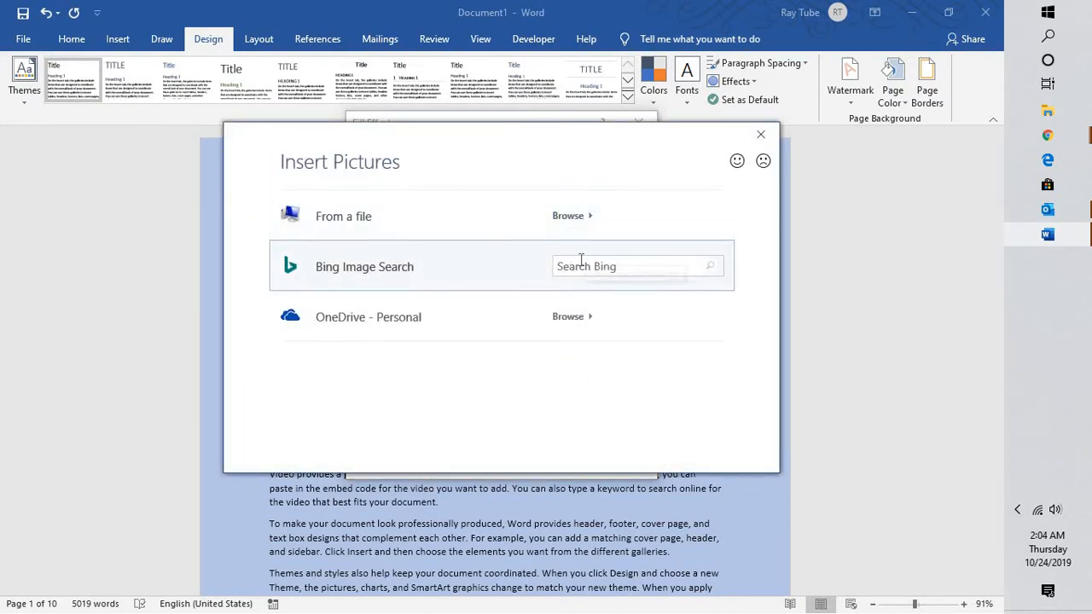
# - Search online for 'Word', insert the blue Word icon, and apply it as the fill
pyautogui.click(636, 266)
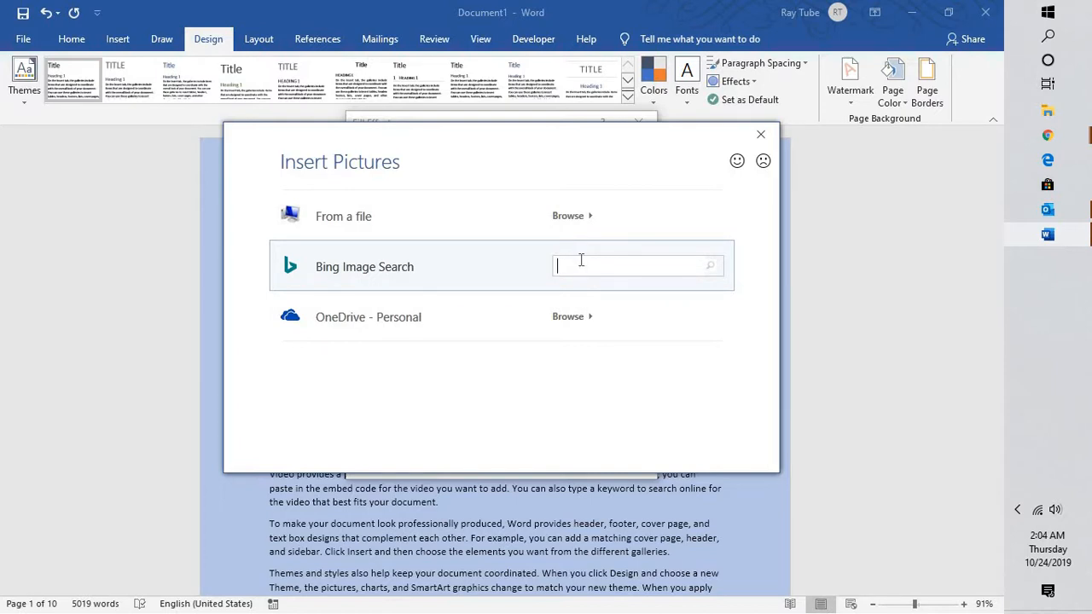
pyautogui.write('Word')
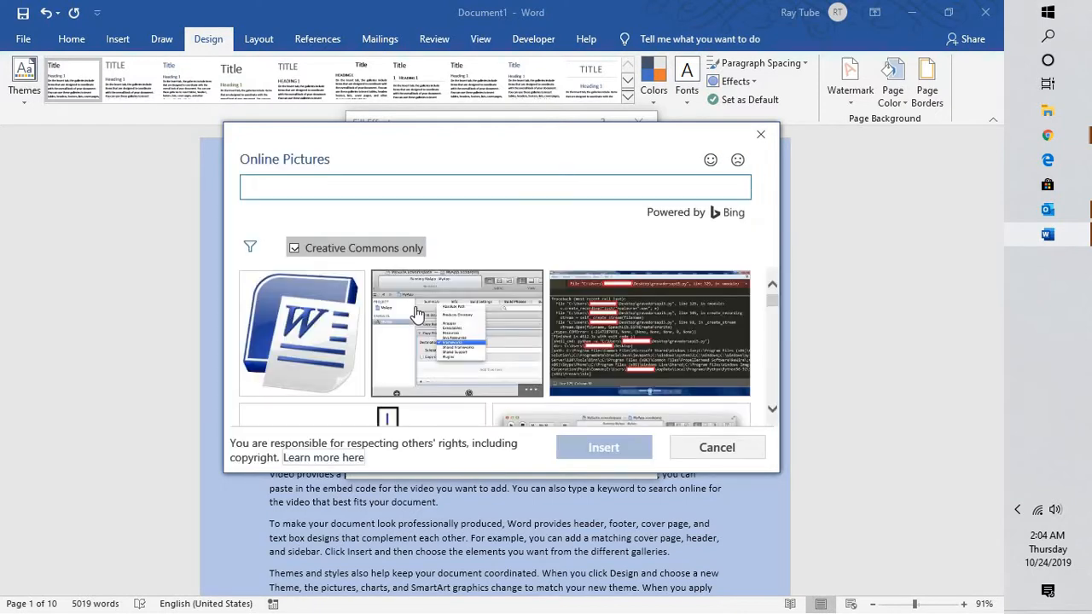
pyautogui.click(302, 332)
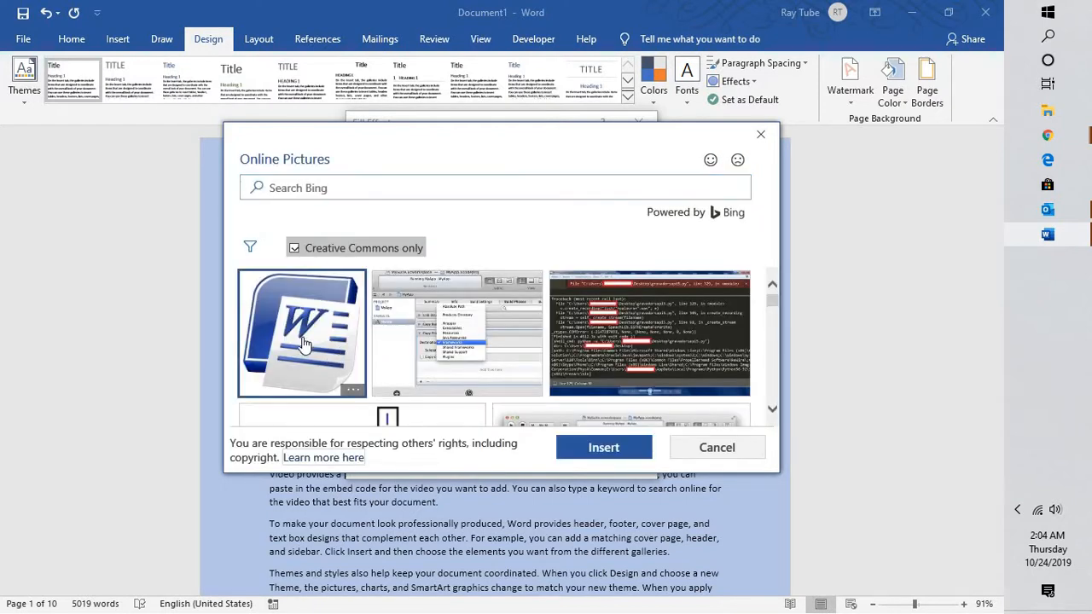
pyautogui.click(604, 447)
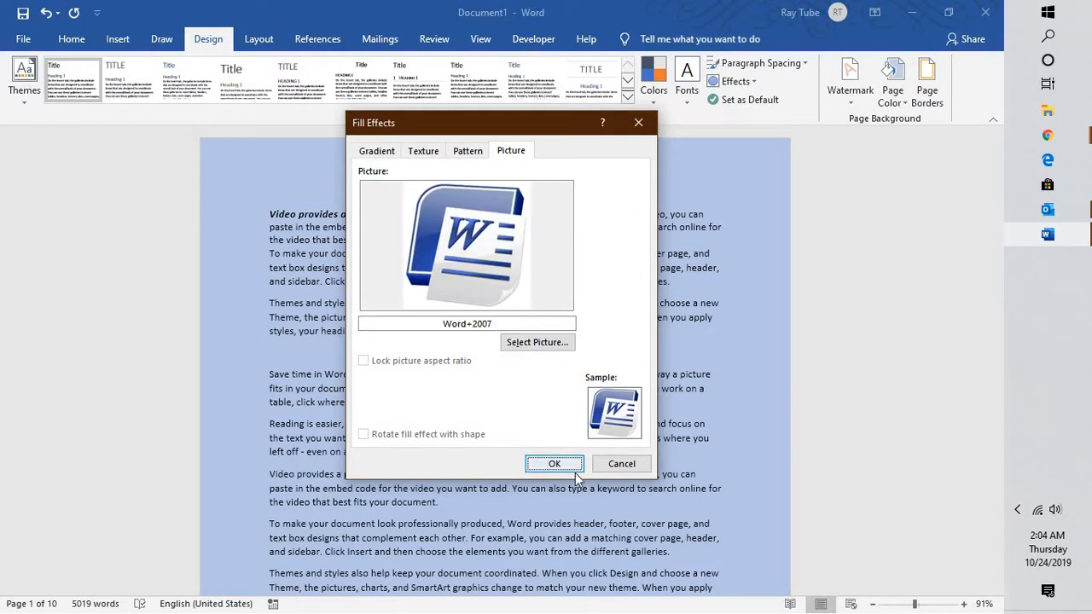
pyautogui.click(553, 463)
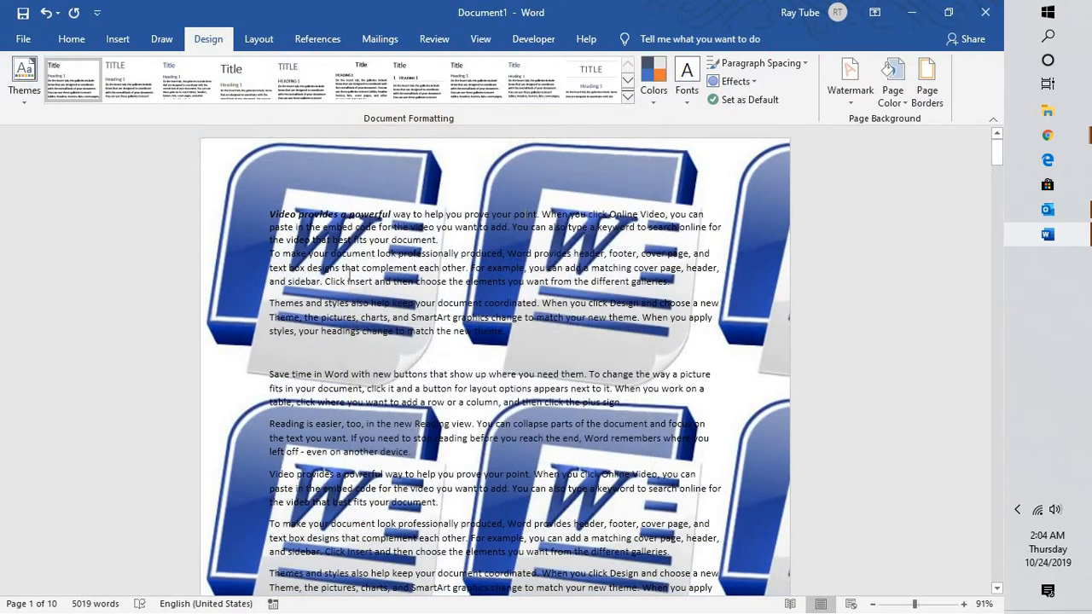